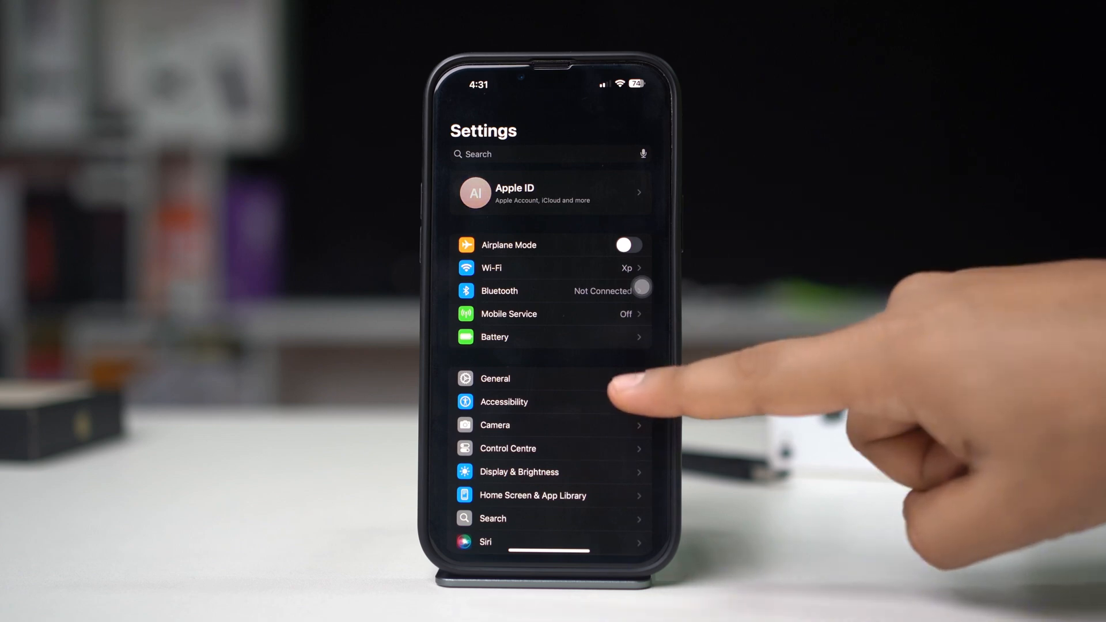
# - Navigate from General back to the main list and into Screen Time's Content & Privacy Restrictions
pyautogui.click(496, 378)
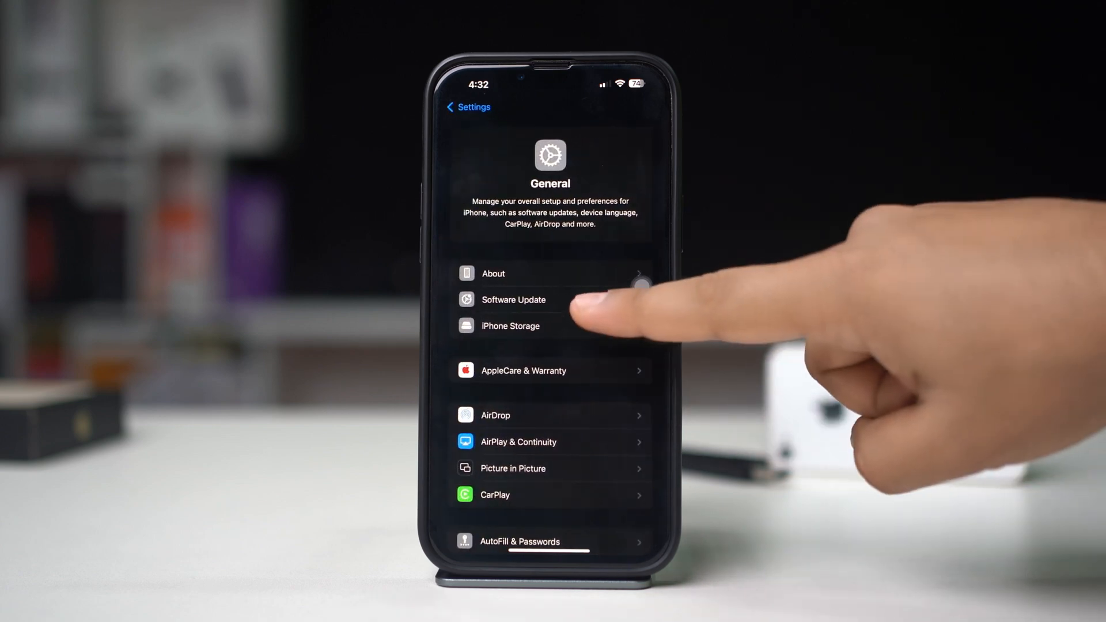
pyautogui.click(513, 300)
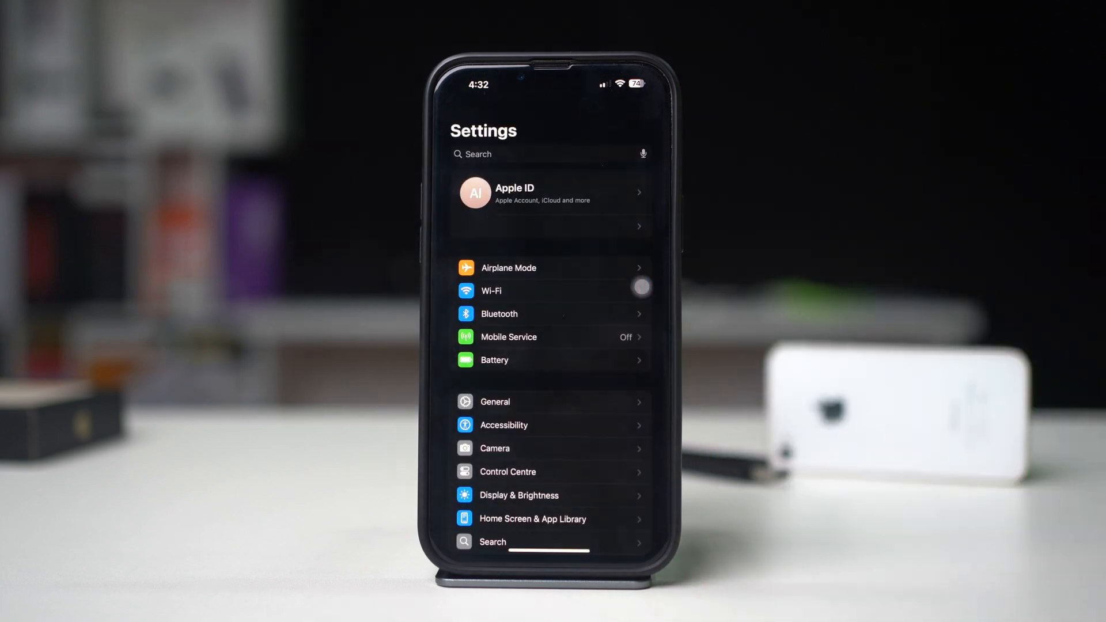
pyautogui.scroll(-3)
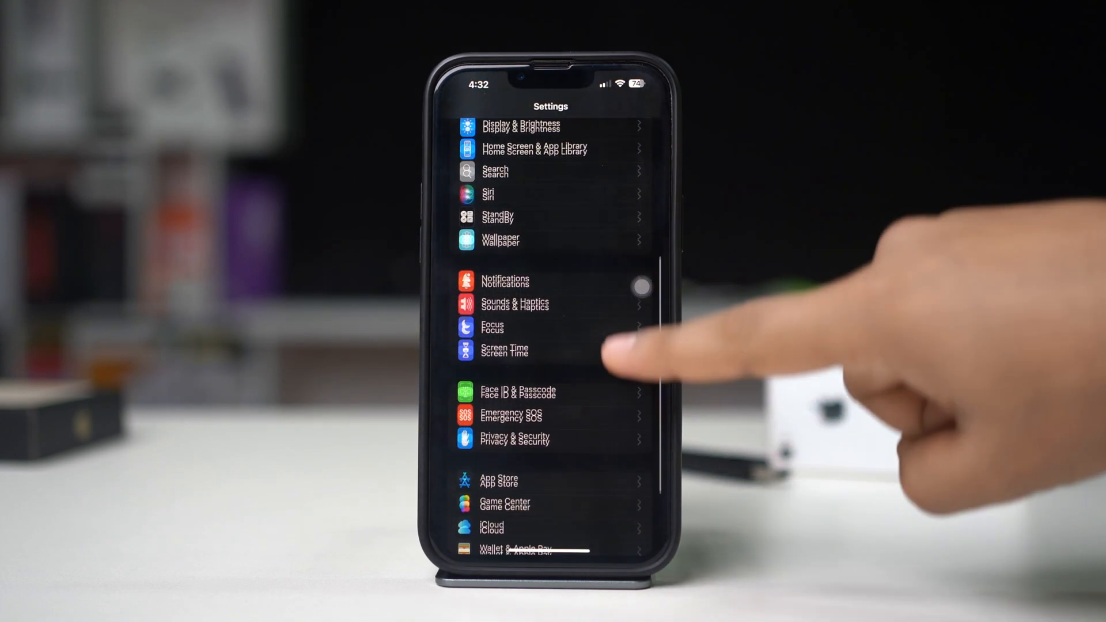
pyautogui.click(503, 350)
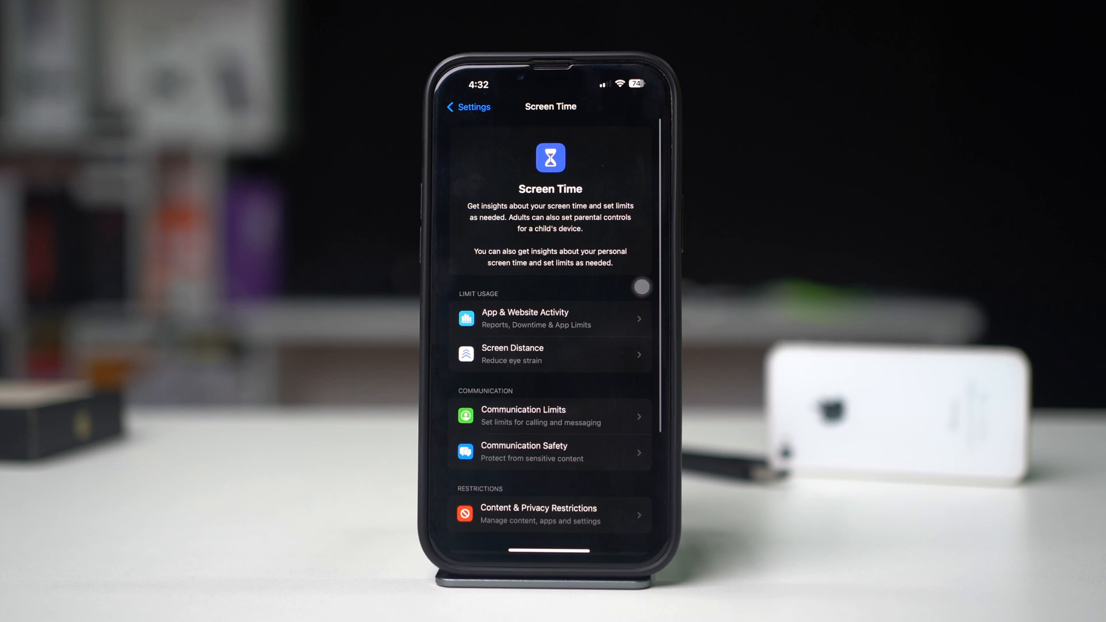
pyautogui.scroll(-3)
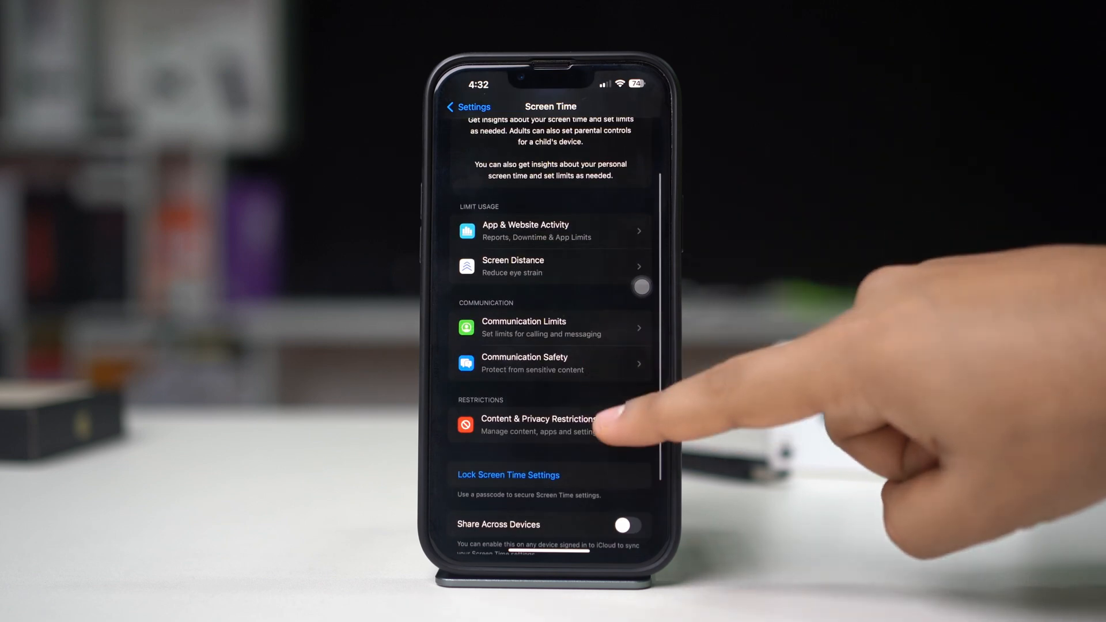
pyautogui.click(538, 424)
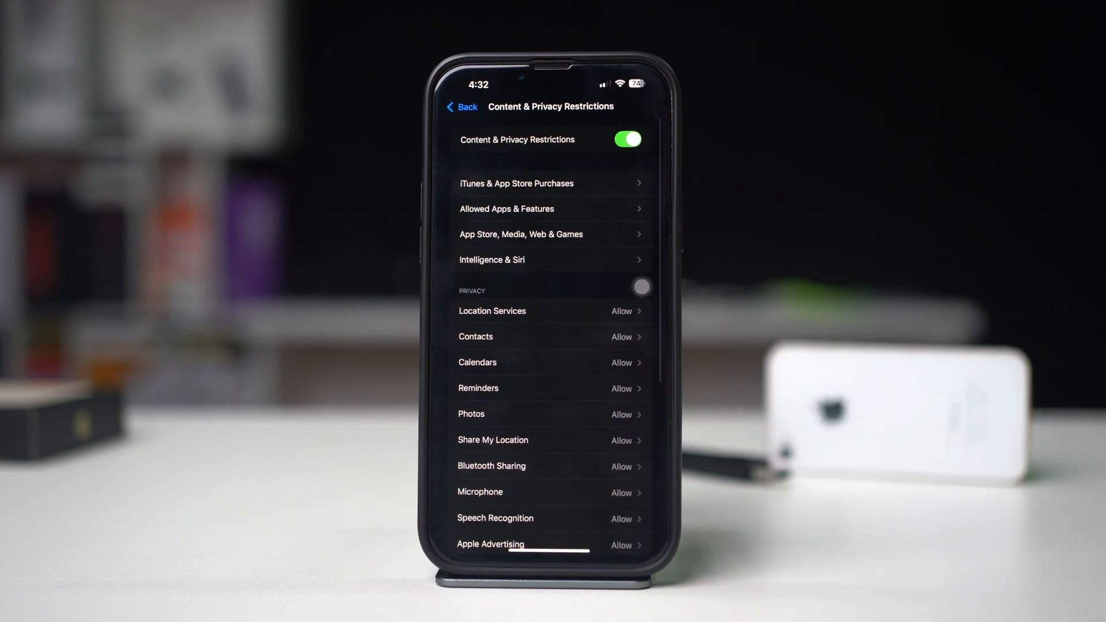
# - Under Allow Changes, confirm Accounts is set to Allow, then return to the Home Screen
pyautogui.scroll(-3)
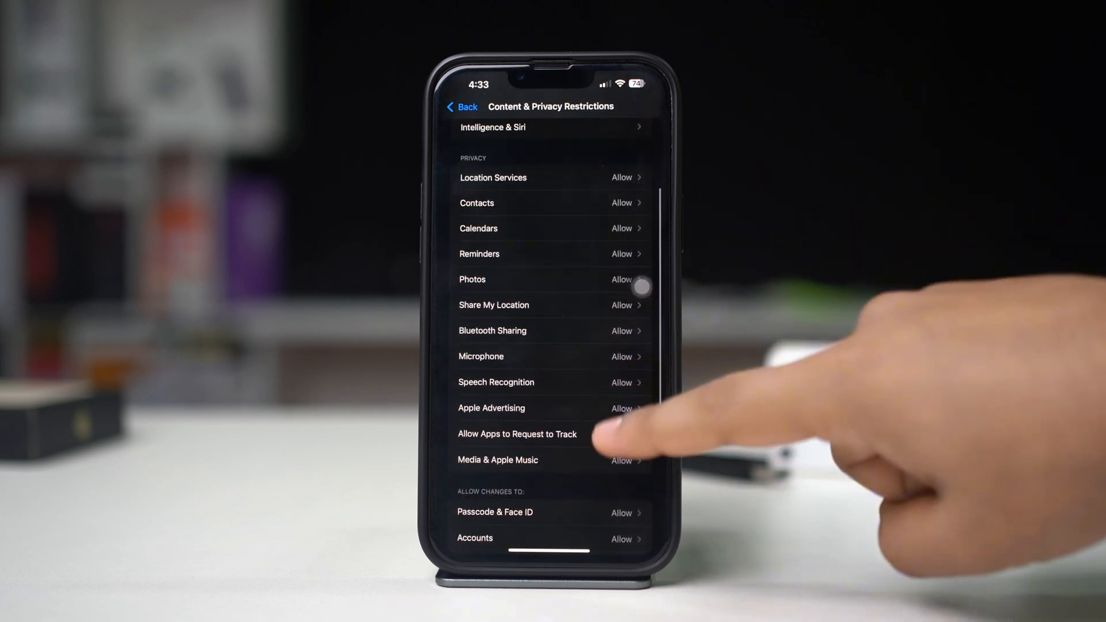
pyautogui.scroll(3)
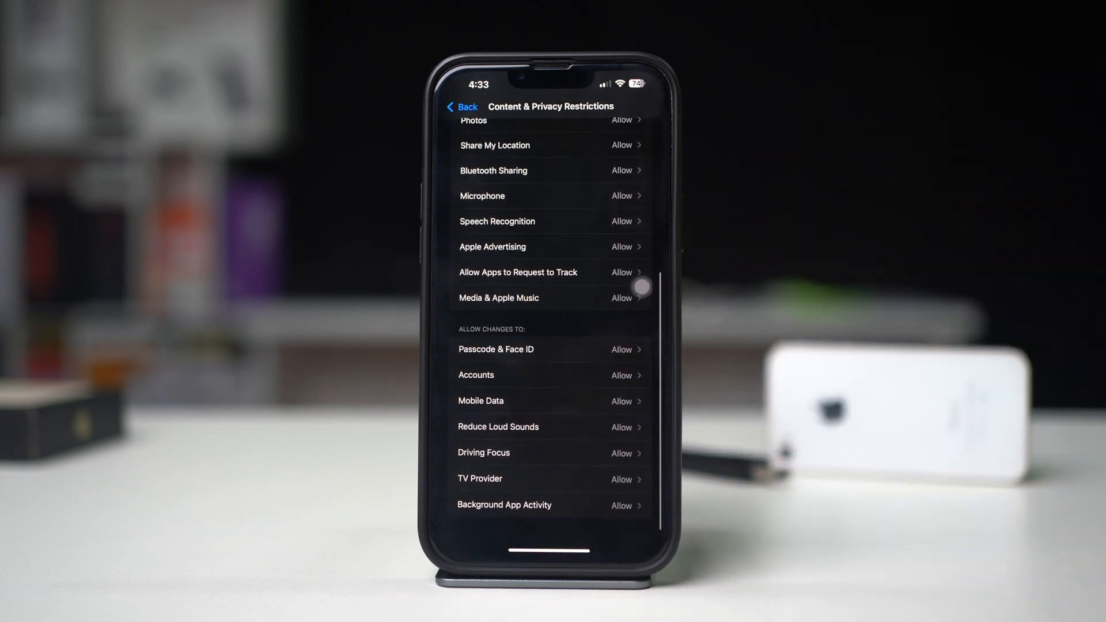
pyautogui.click(476, 374)
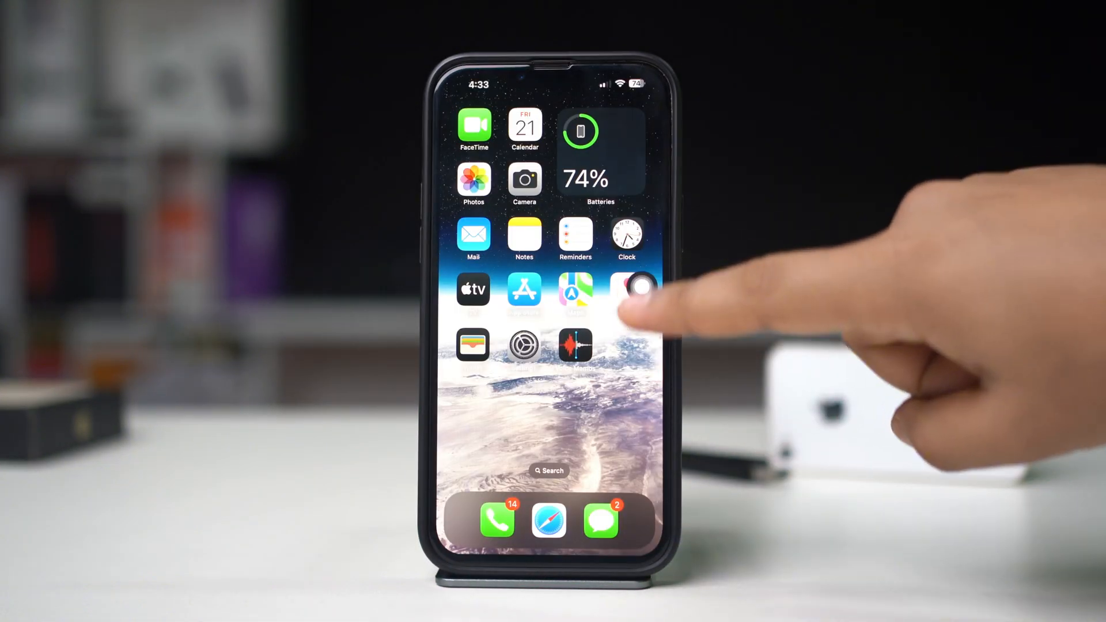
# - Restart the iPhone via AssistiveTouch, confirm it, then reopen Settings > General
pyautogui.click(627, 291)
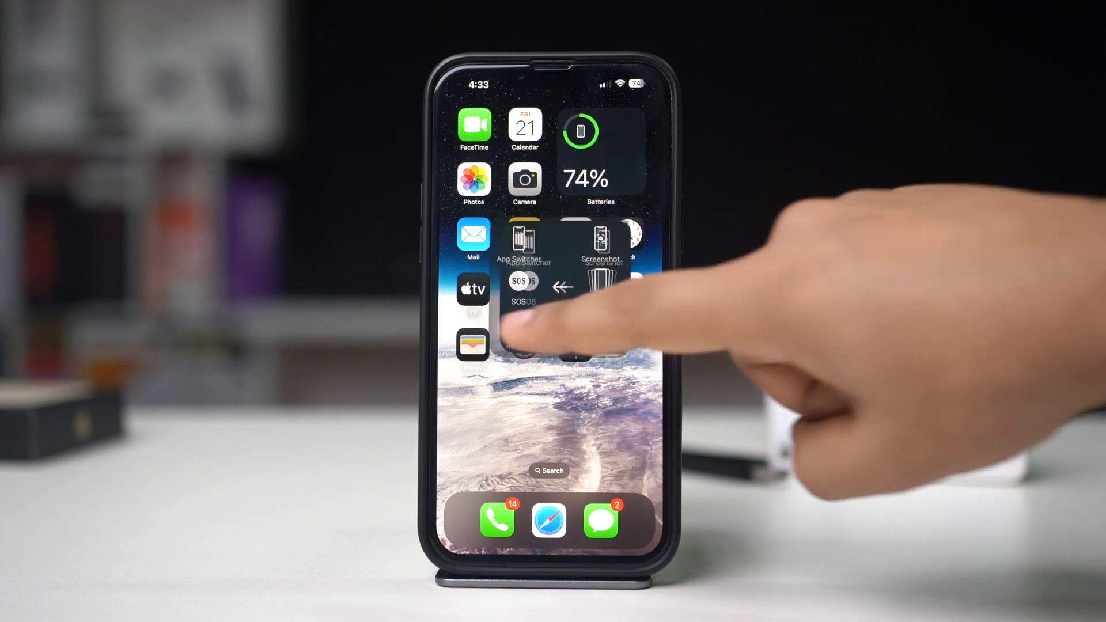
pyautogui.click(524, 287)
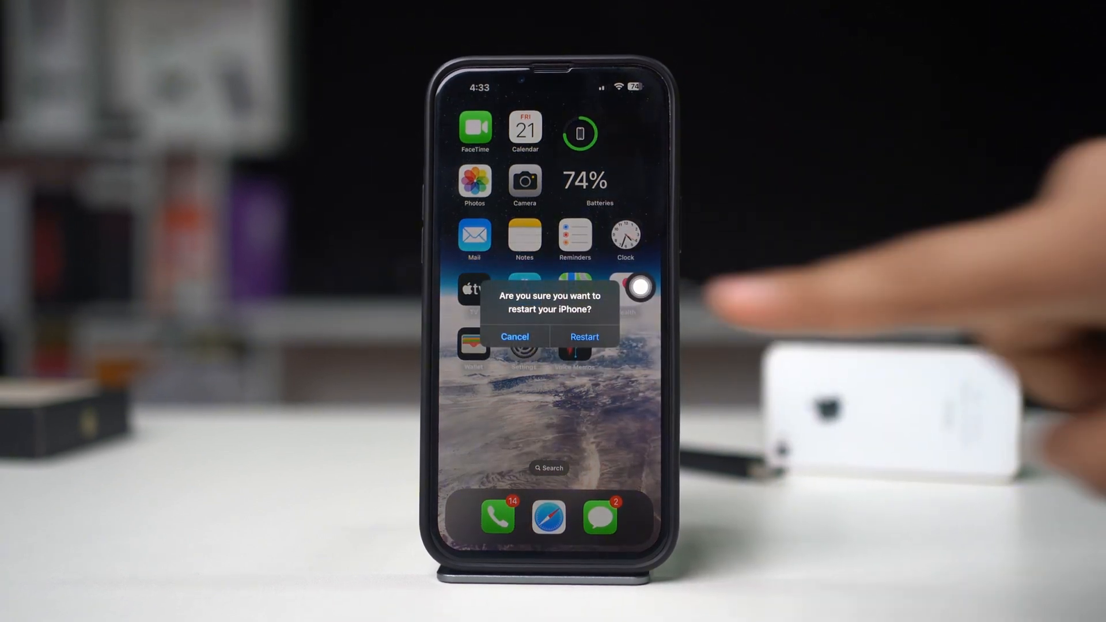
pyautogui.click(515, 336)
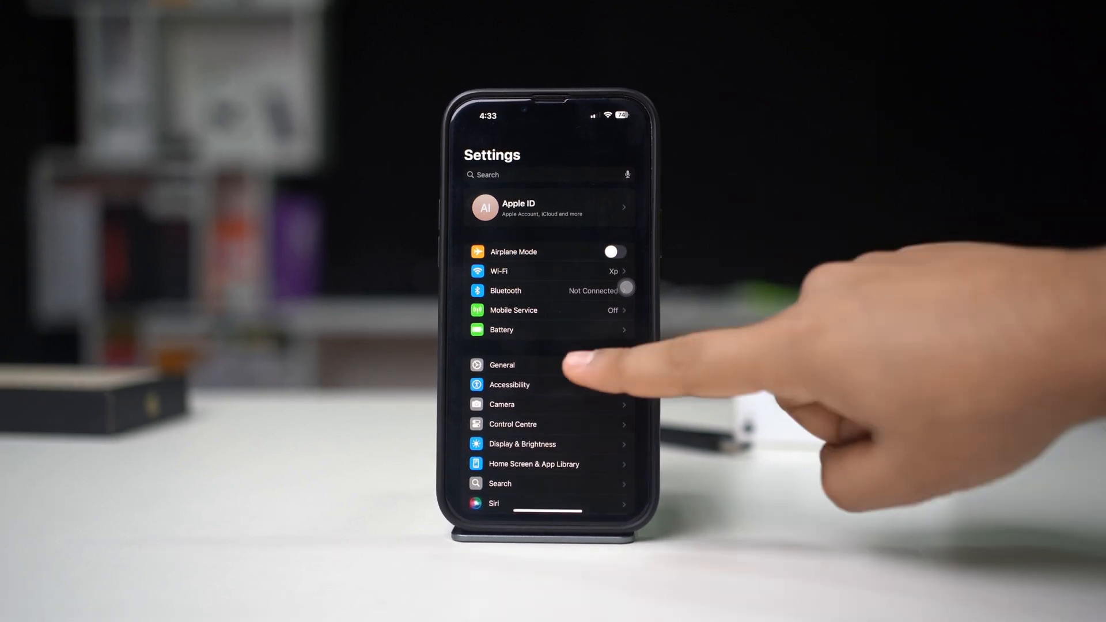
pyautogui.click(503, 366)
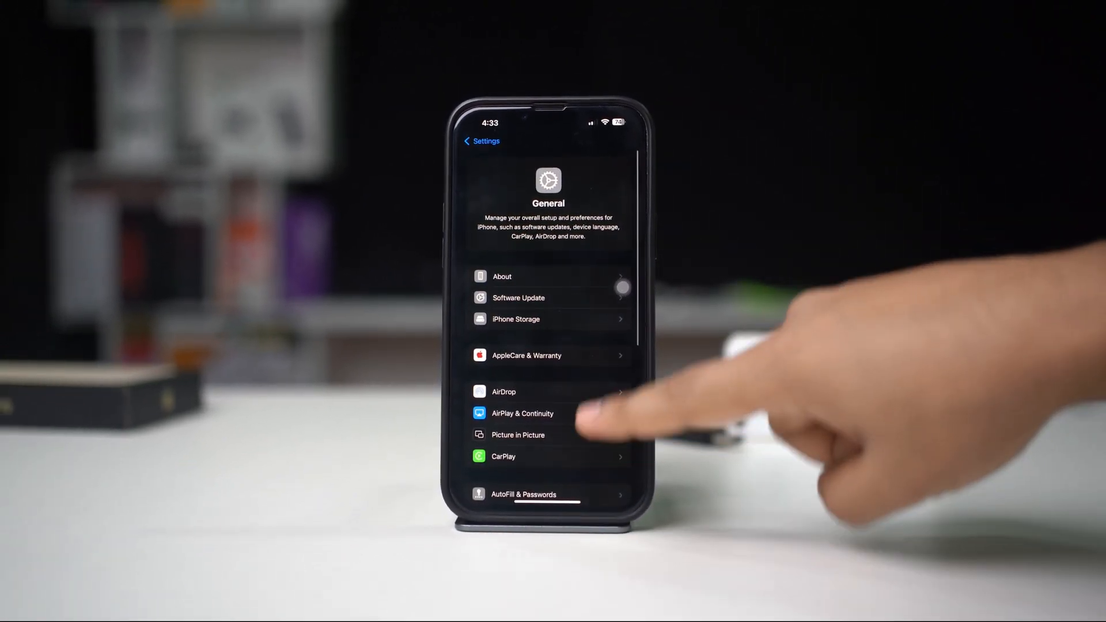